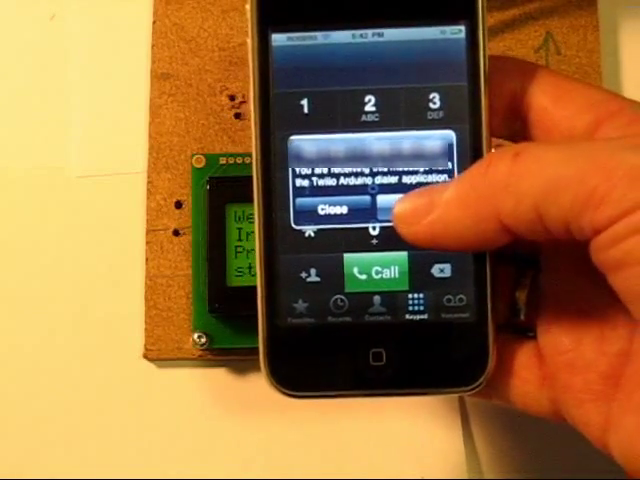
Step: Open the Twilio Arduino dialer's SMS from its alert to read it in Messages
click(334, 207)
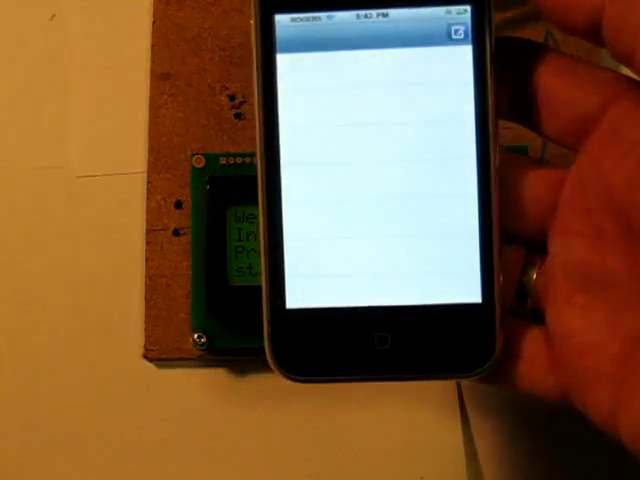